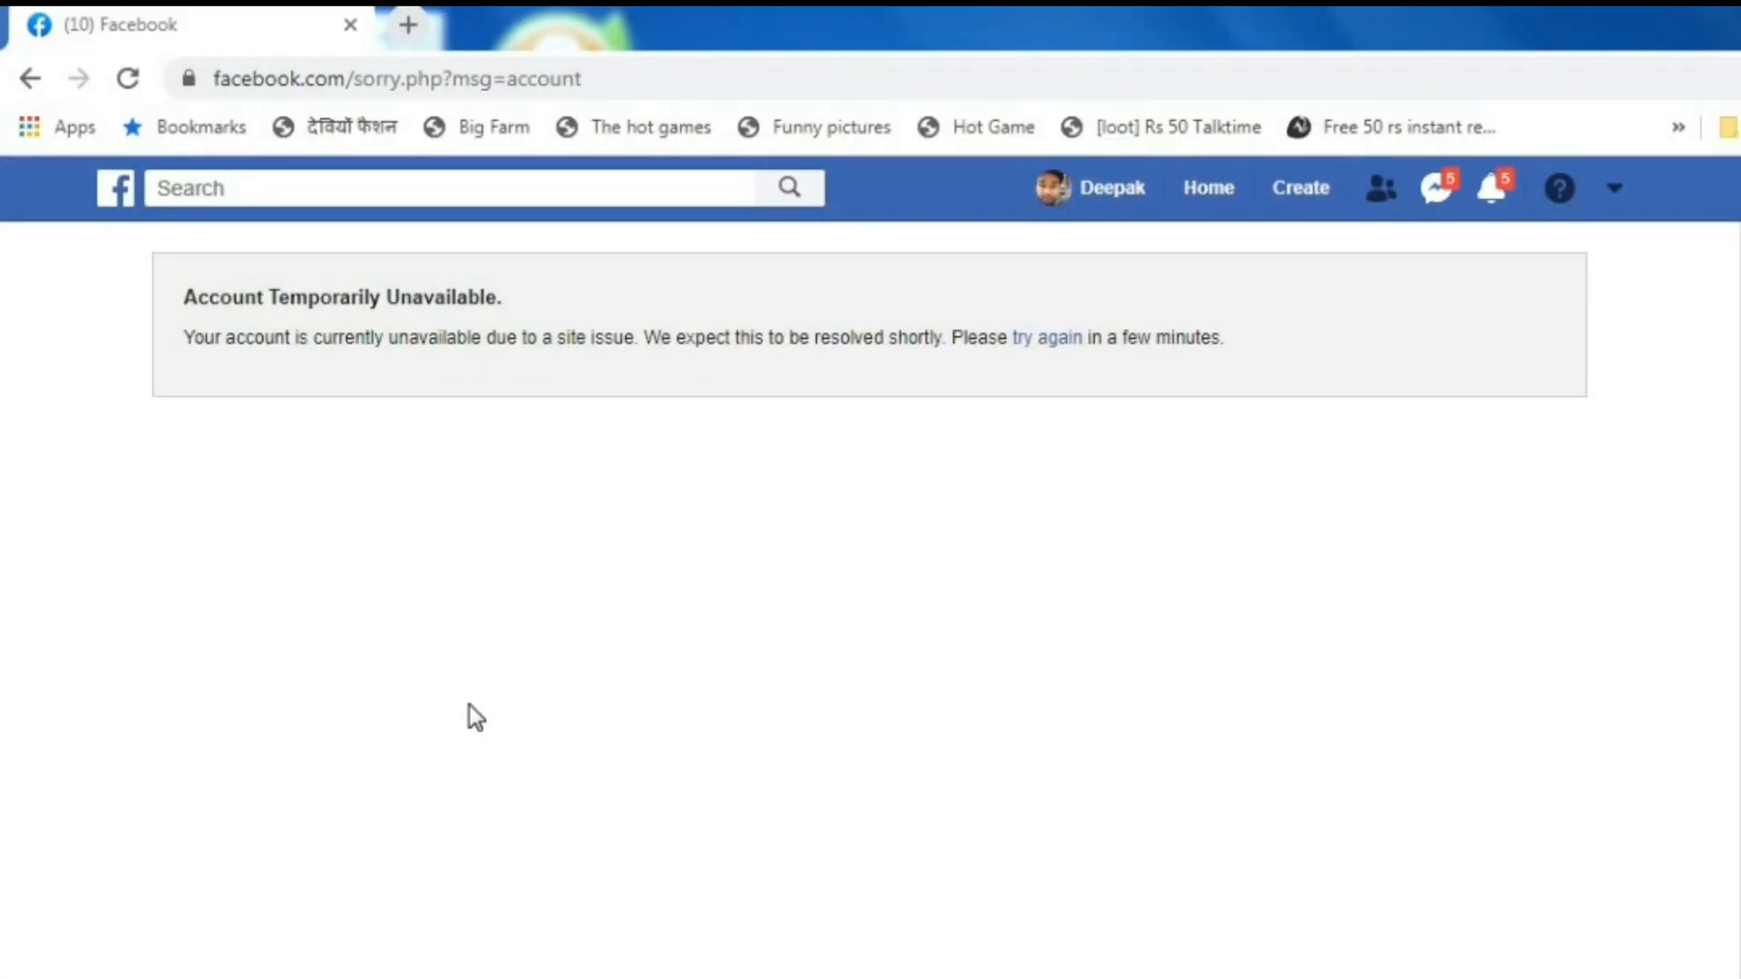
drag(187, 337, 427, 337)
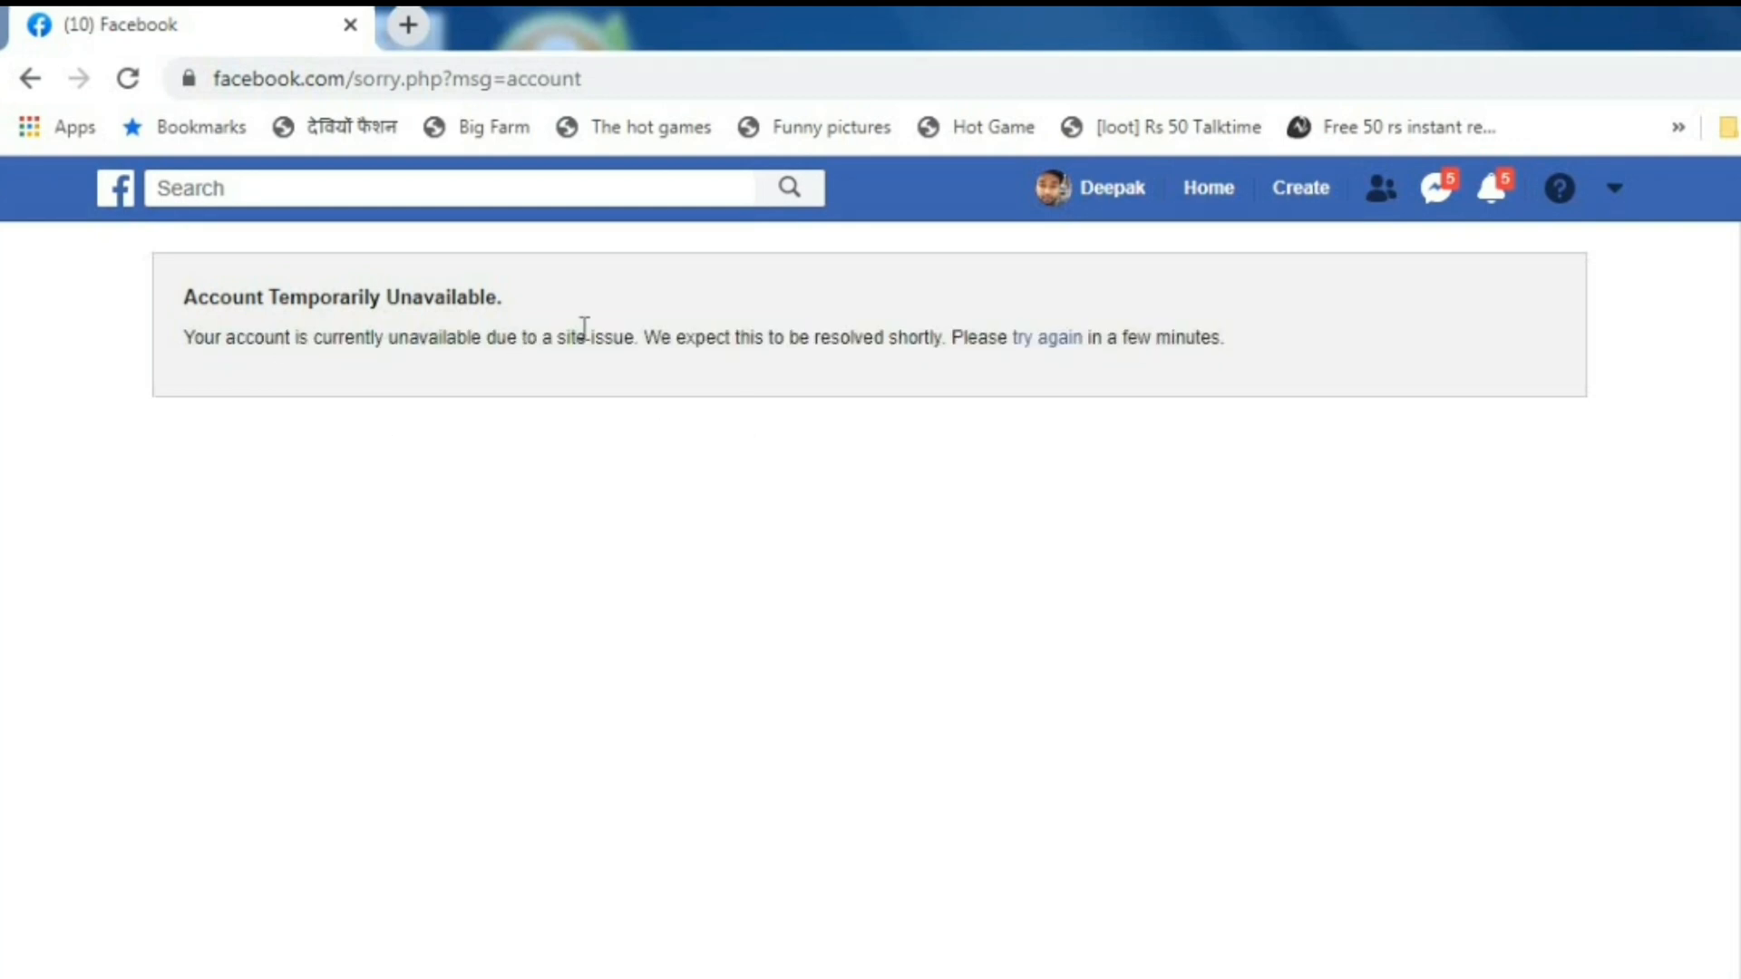
mouse_move(732, 60)
text(https://www.facebook.com/sor)
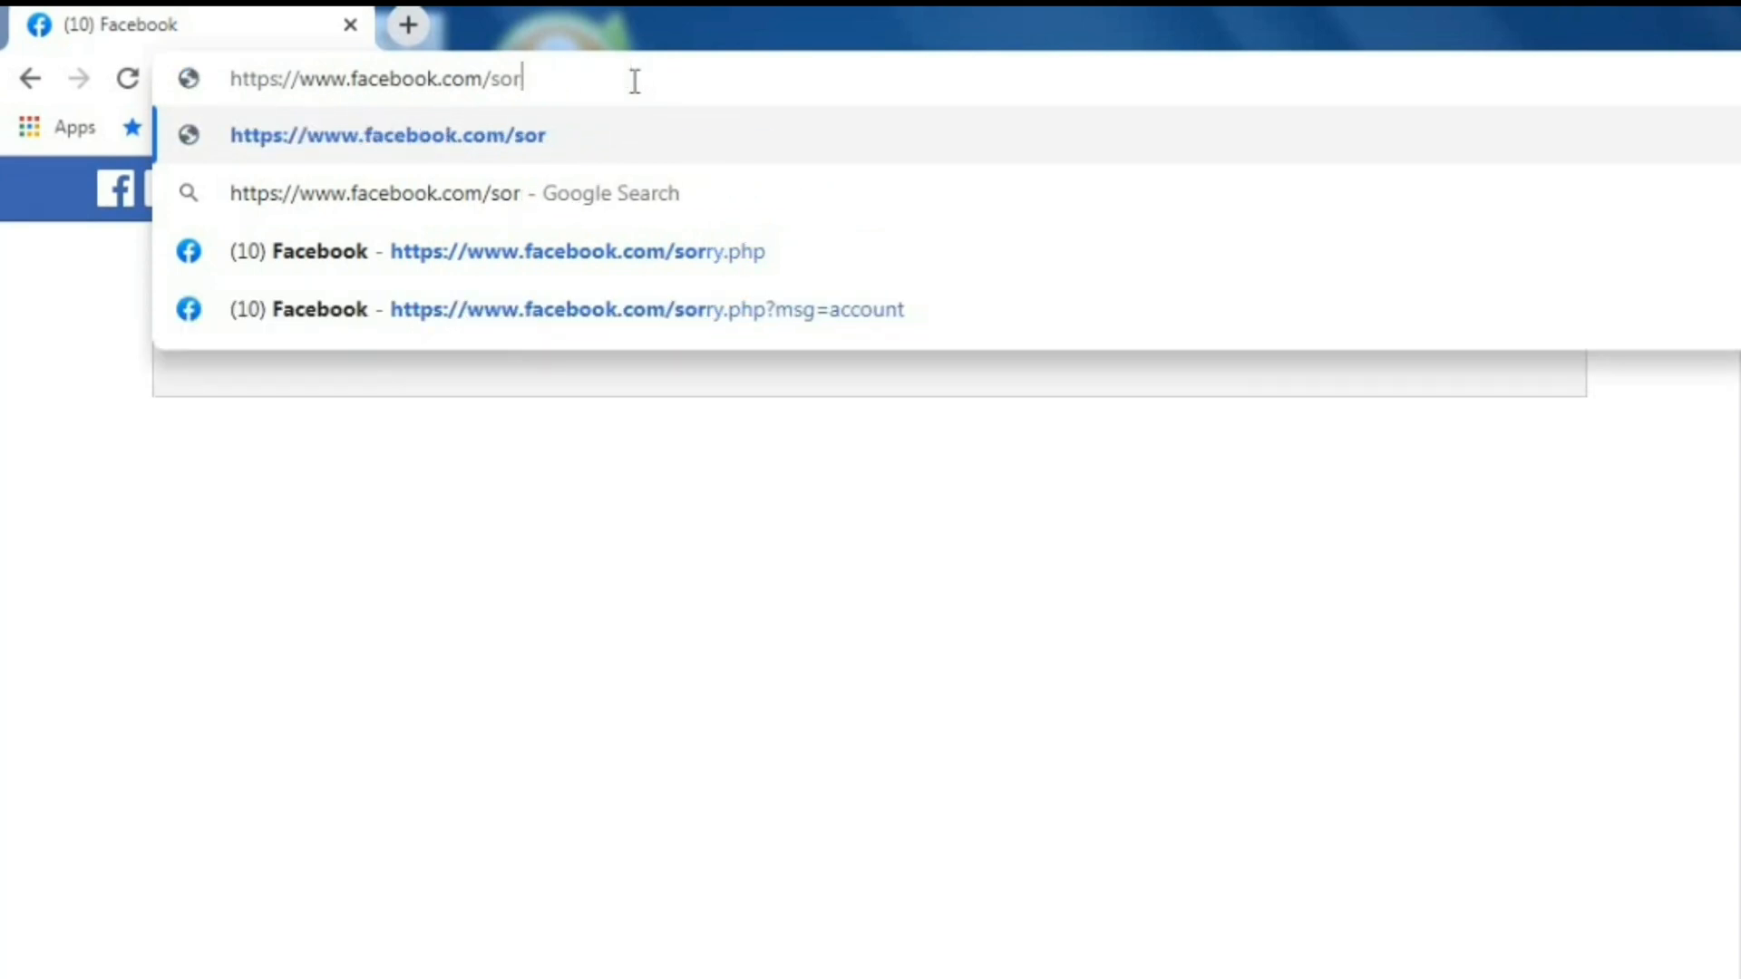
- Load facebook.com/home, which shows the new layout's 'This page isn't available' notice
text(ho)
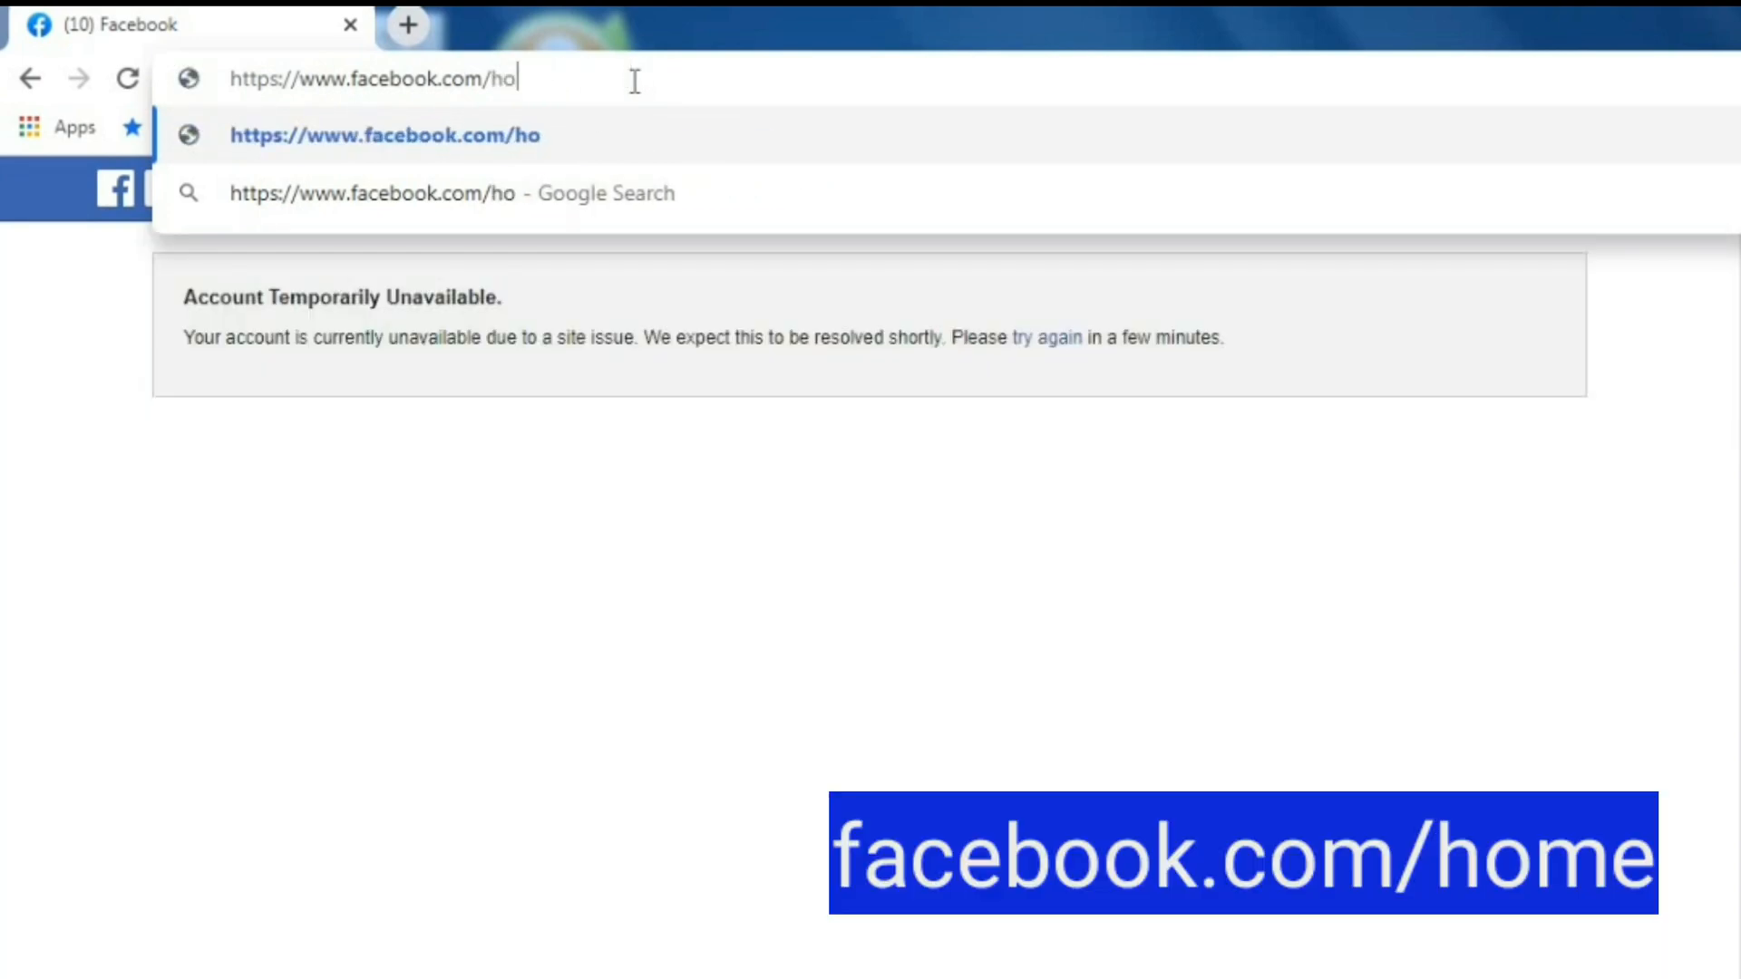
key(Enter)
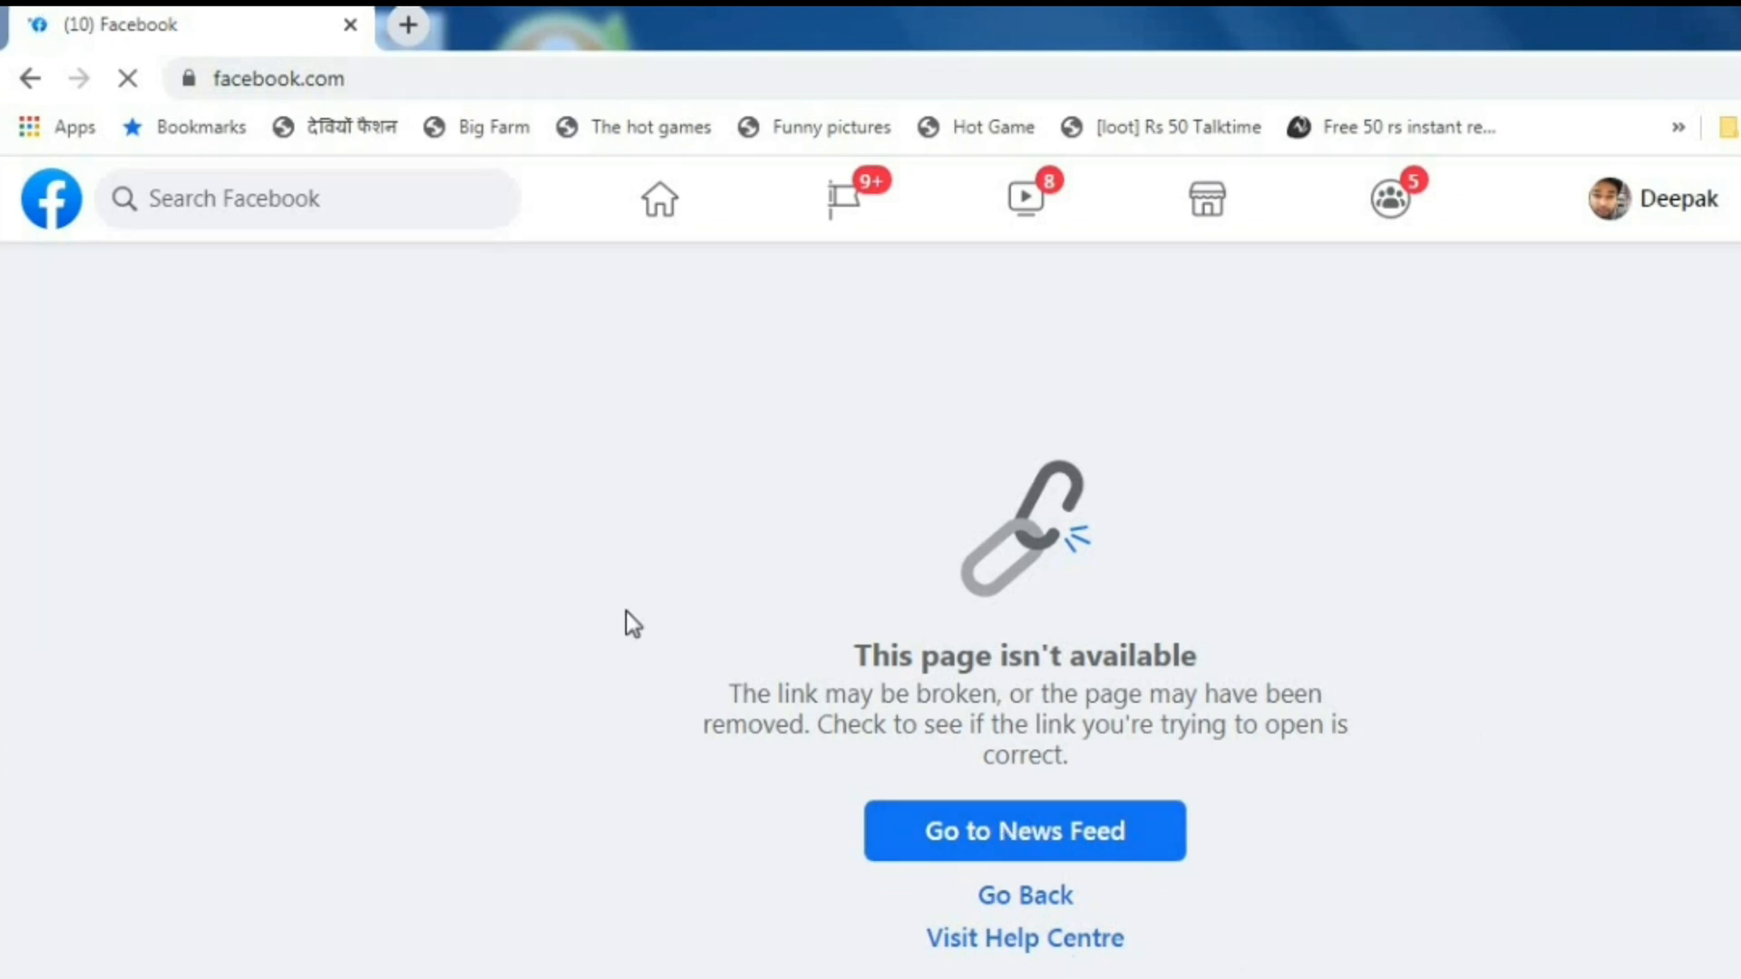
- Go to the News Feed from the 'This page isn't available' notice
click(1025, 831)
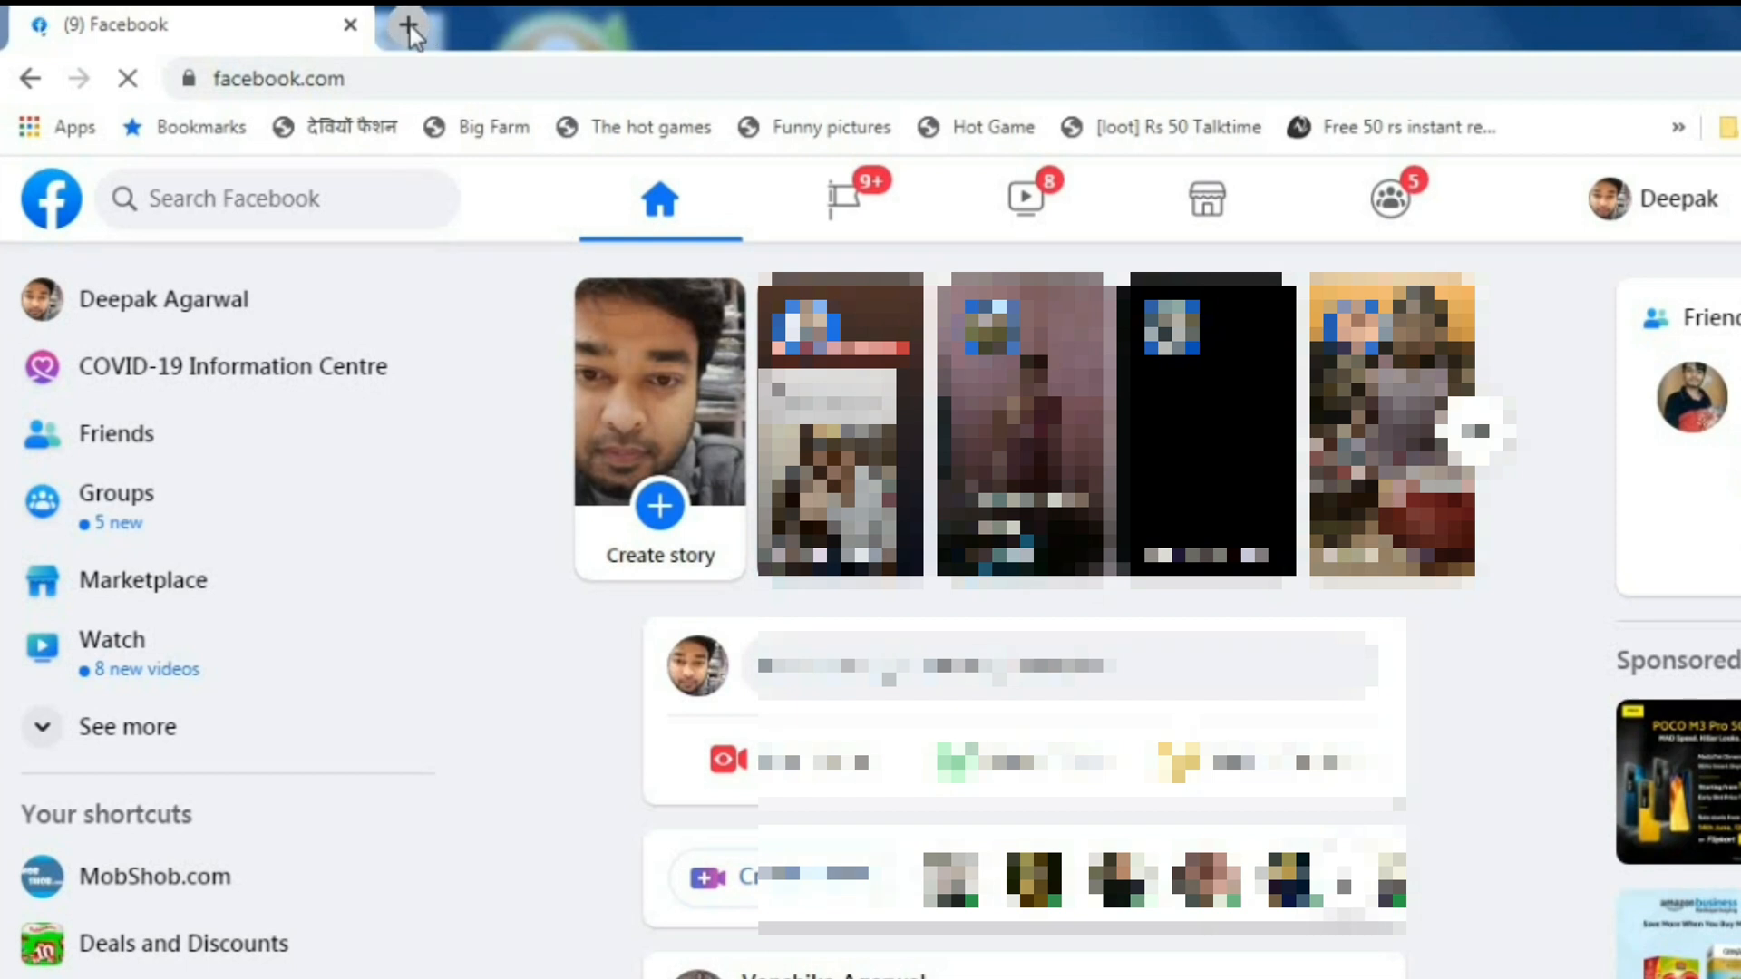
- In a new tab, load business.facebook.com/creatorstudio/home to reach Creator Studio
click(406, 26)
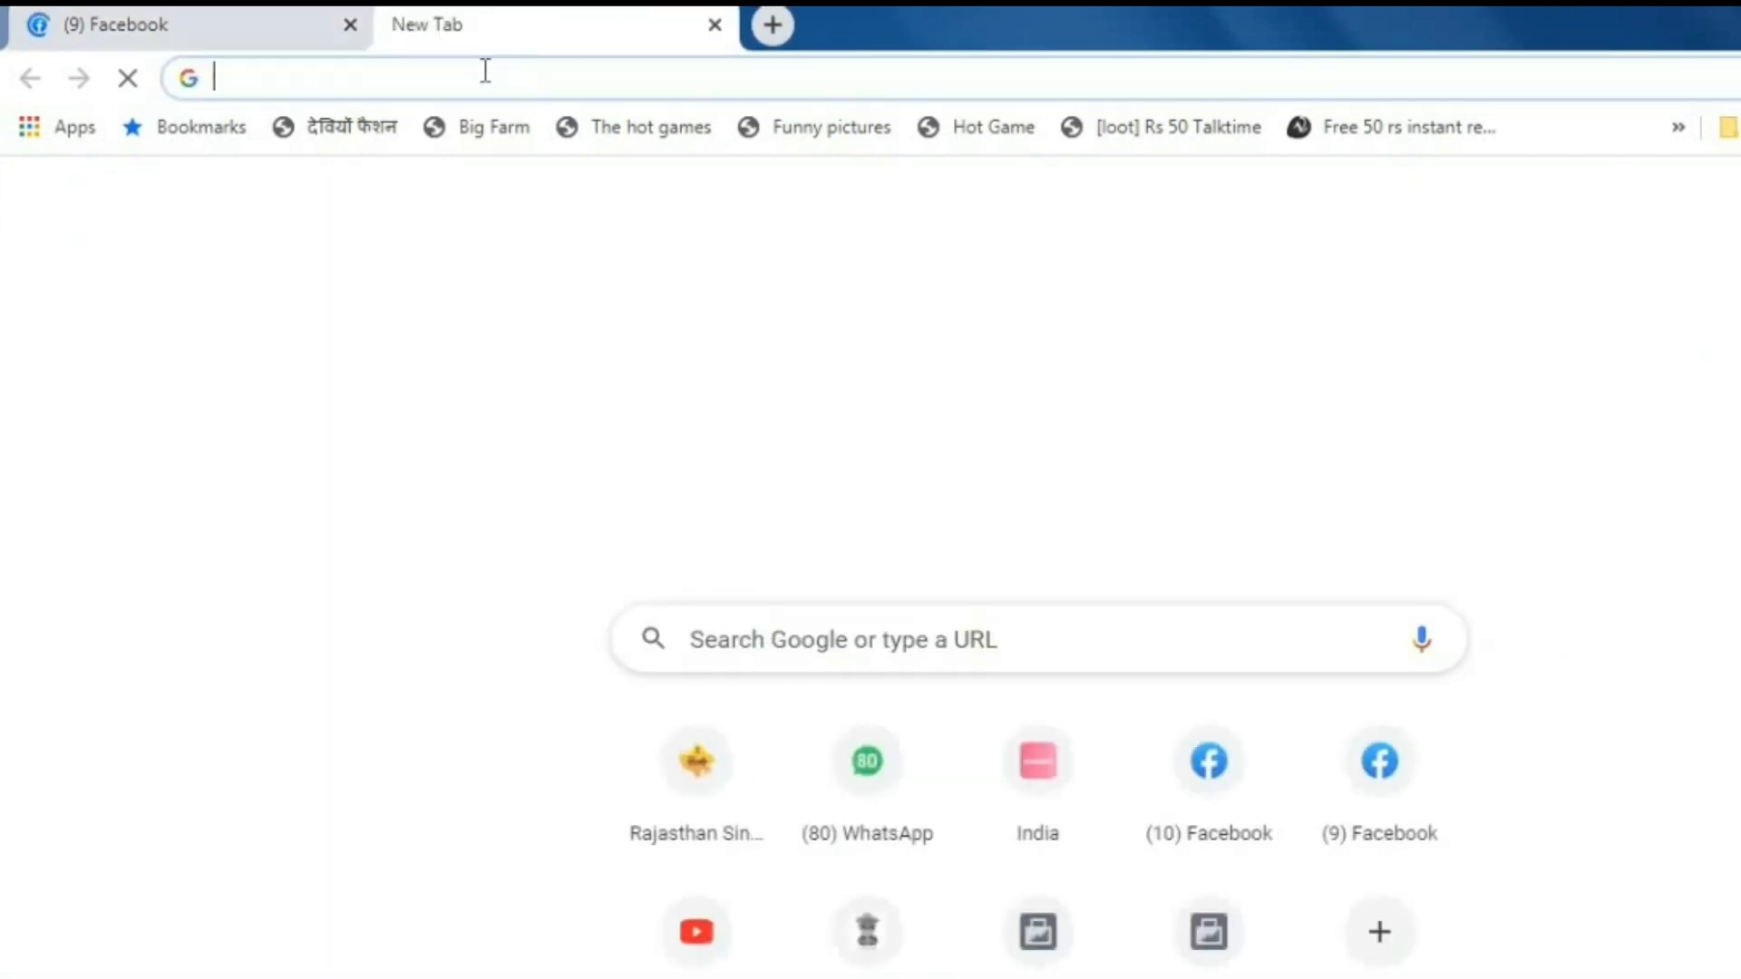
click(482, 77)
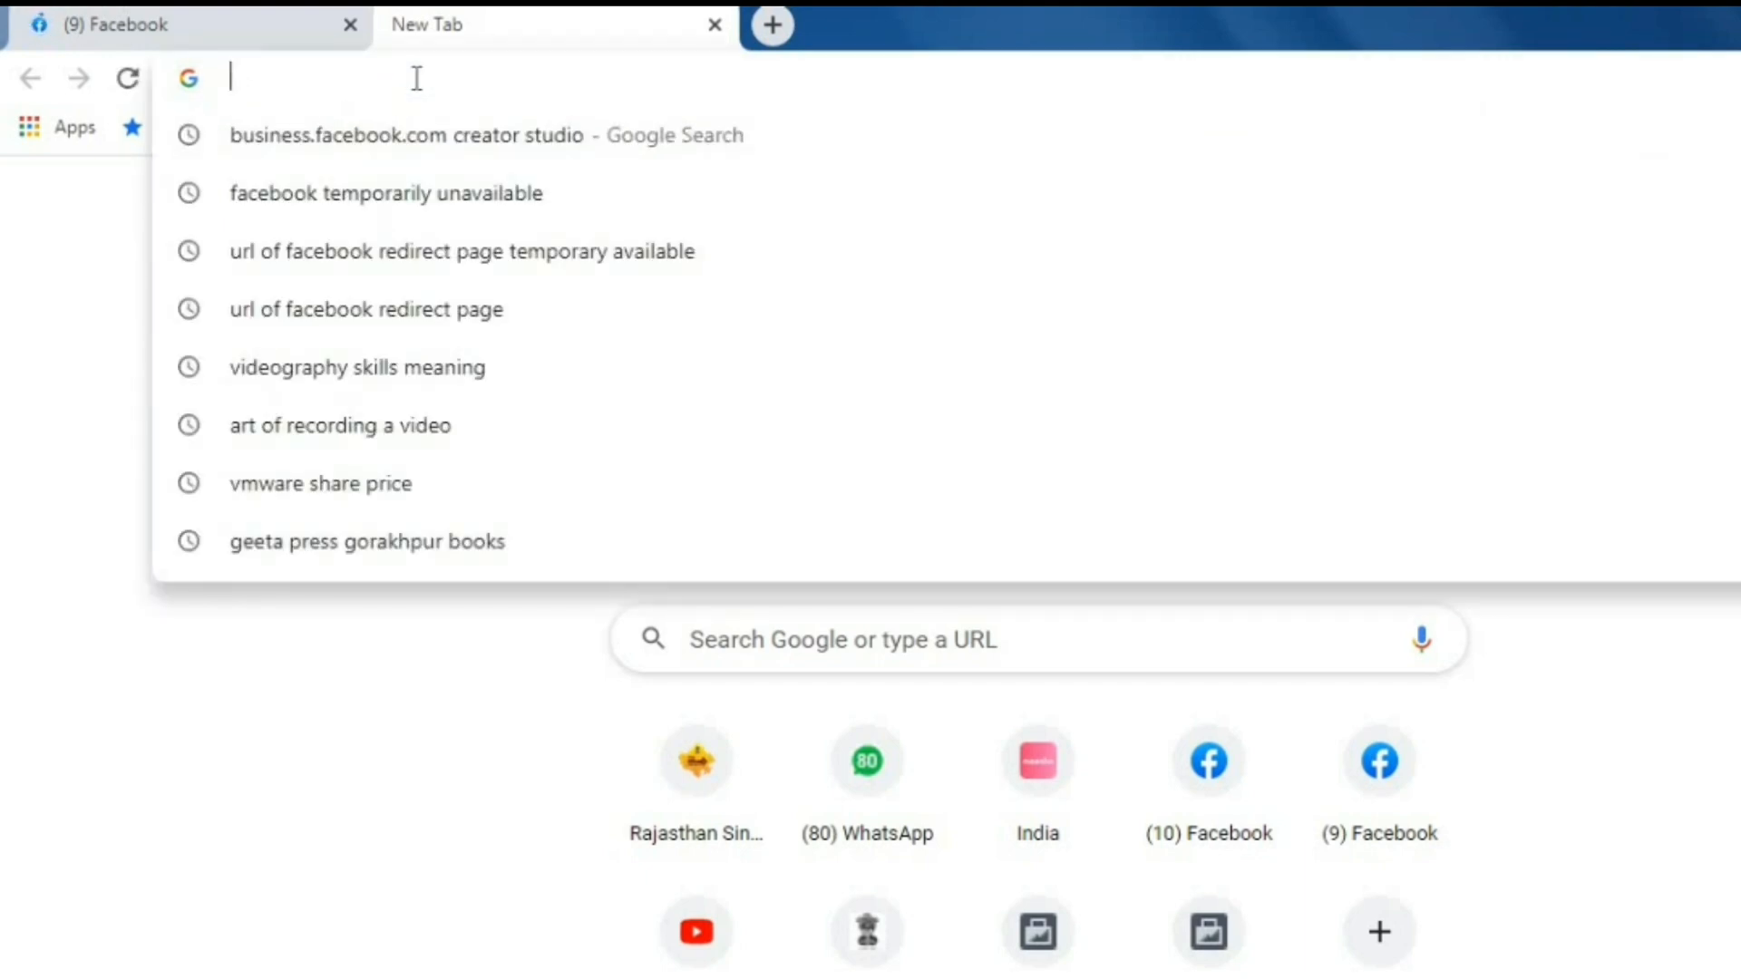
text(business.facebook.com/creatorstudio/home)
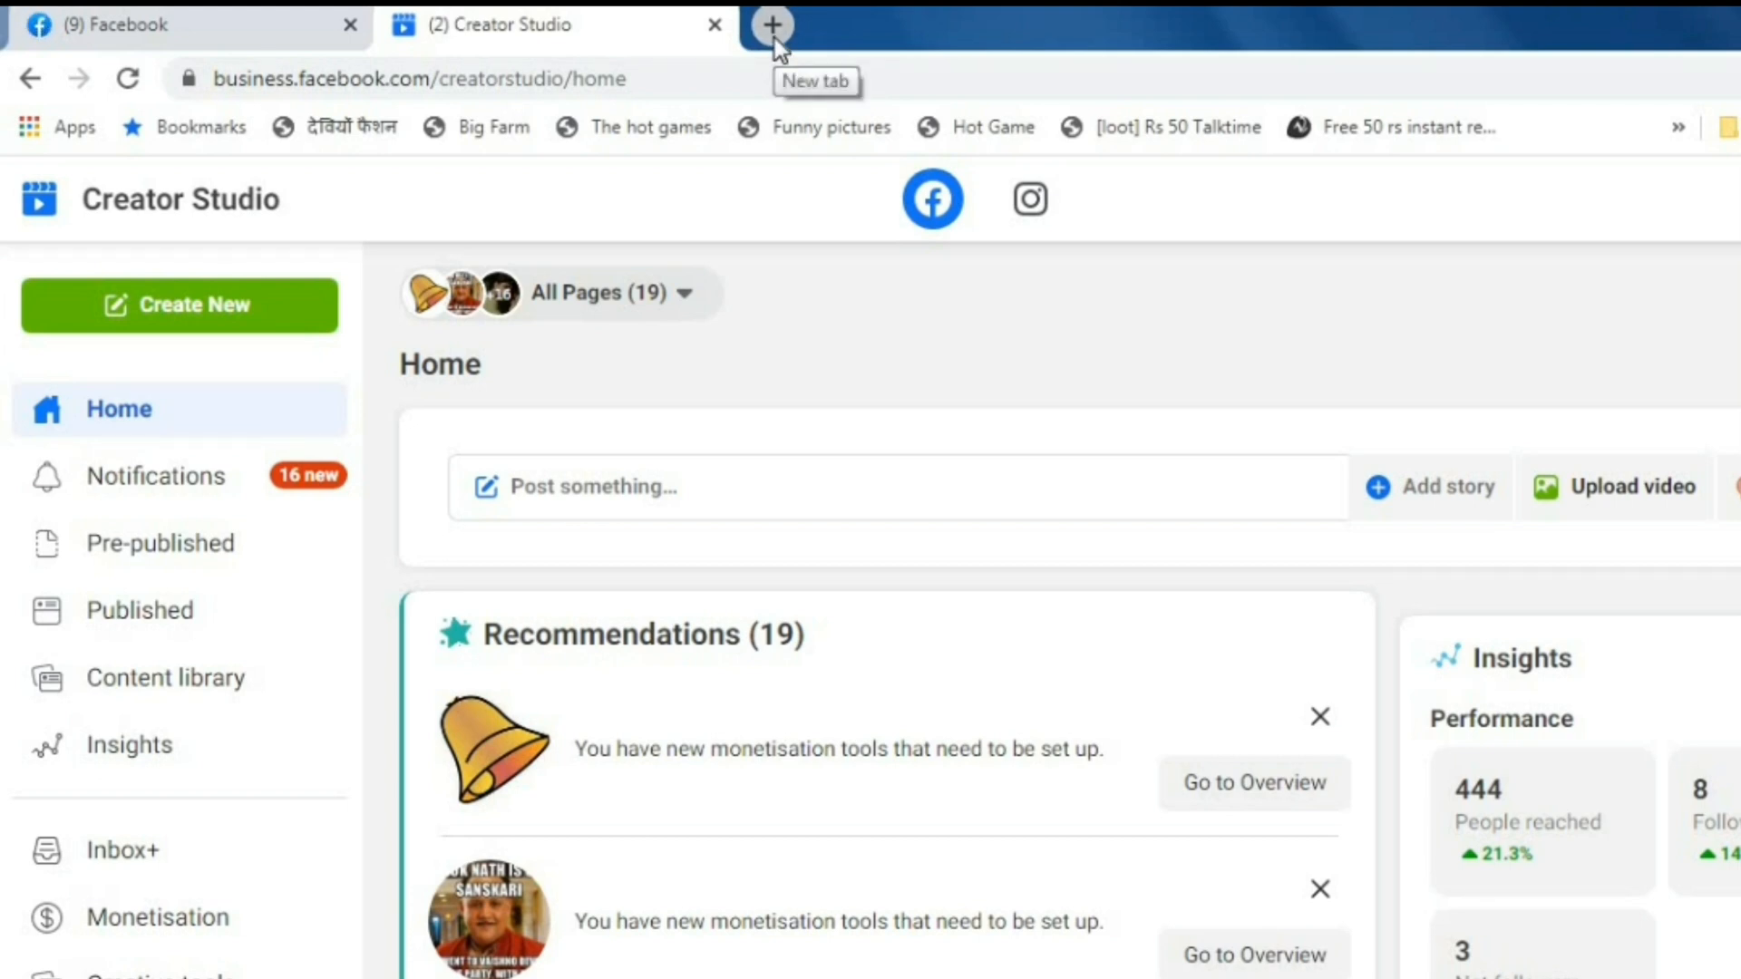
- Open a third, blank tab, then return to the Creator Studio tab
click(772, 25)
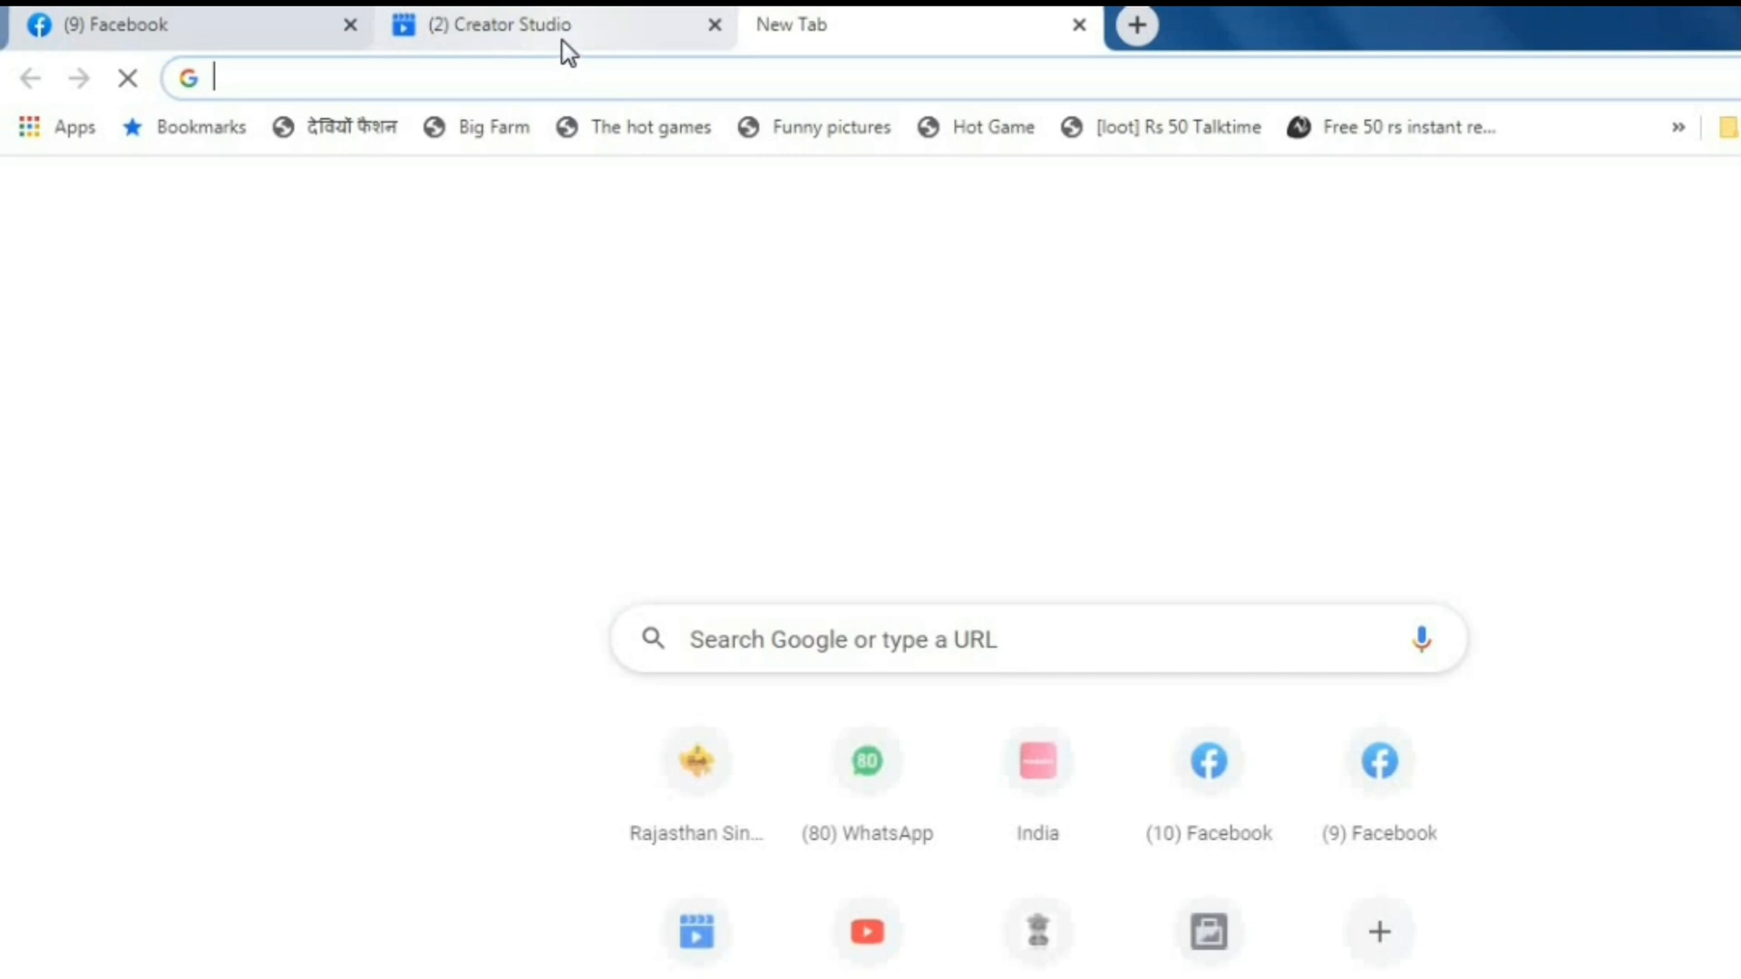
click(508, 25)
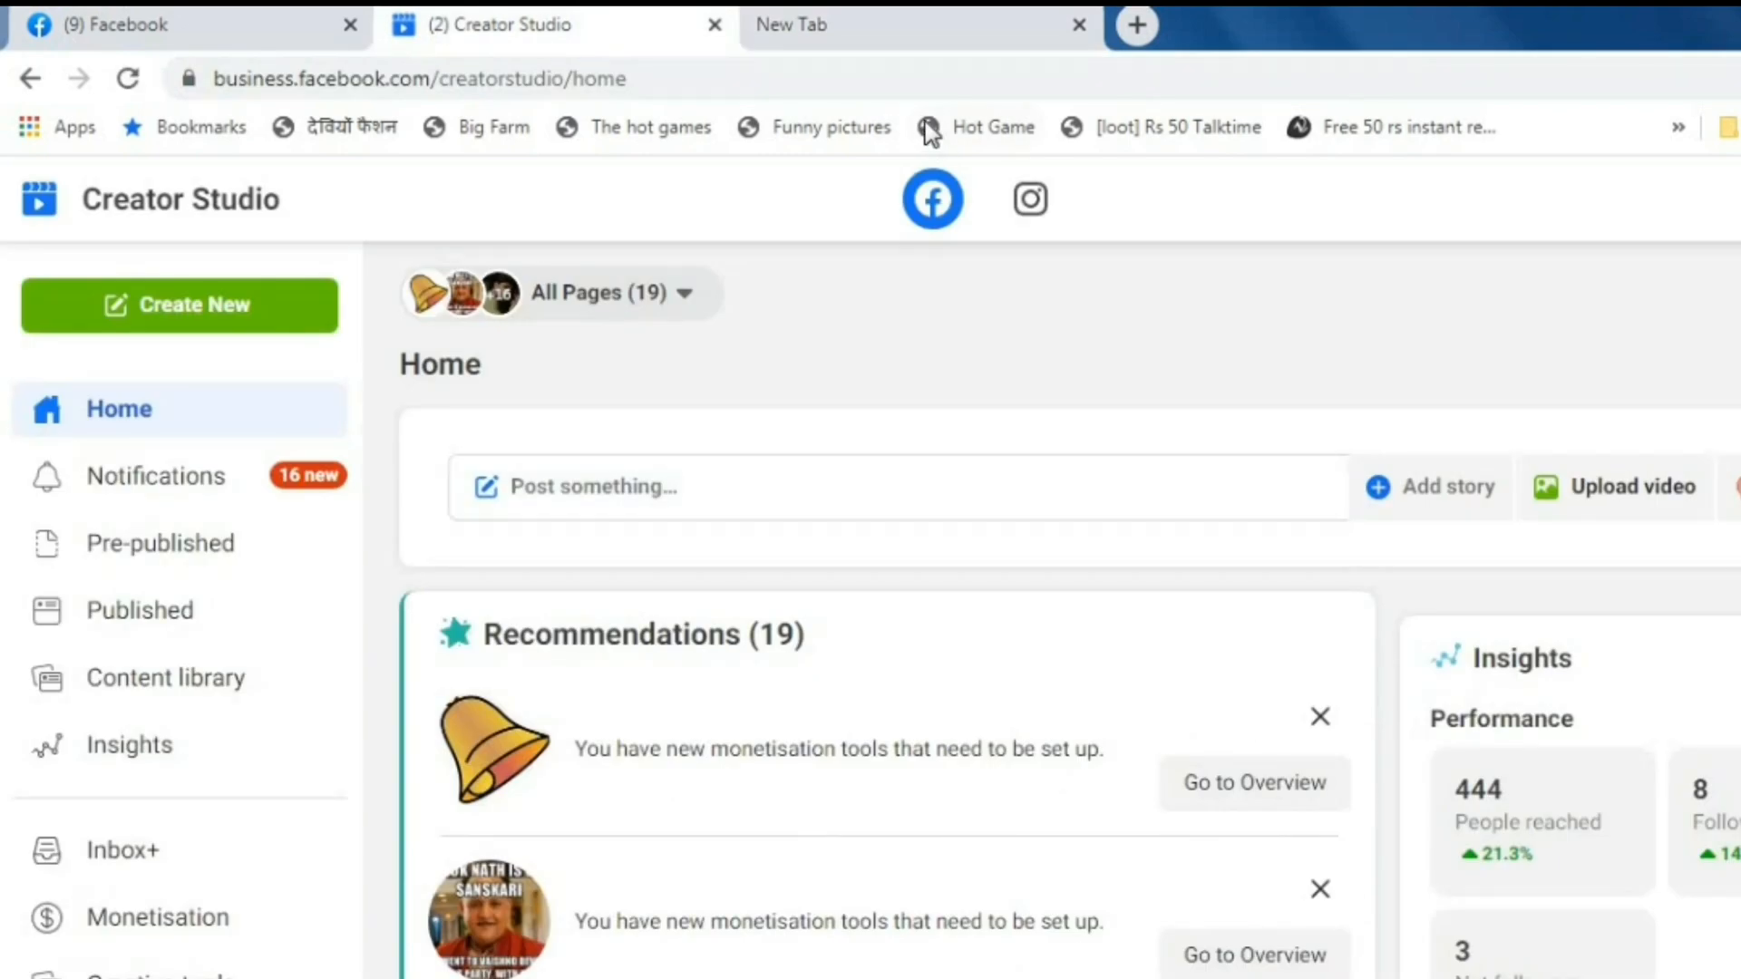
mouse_move(970, 47)
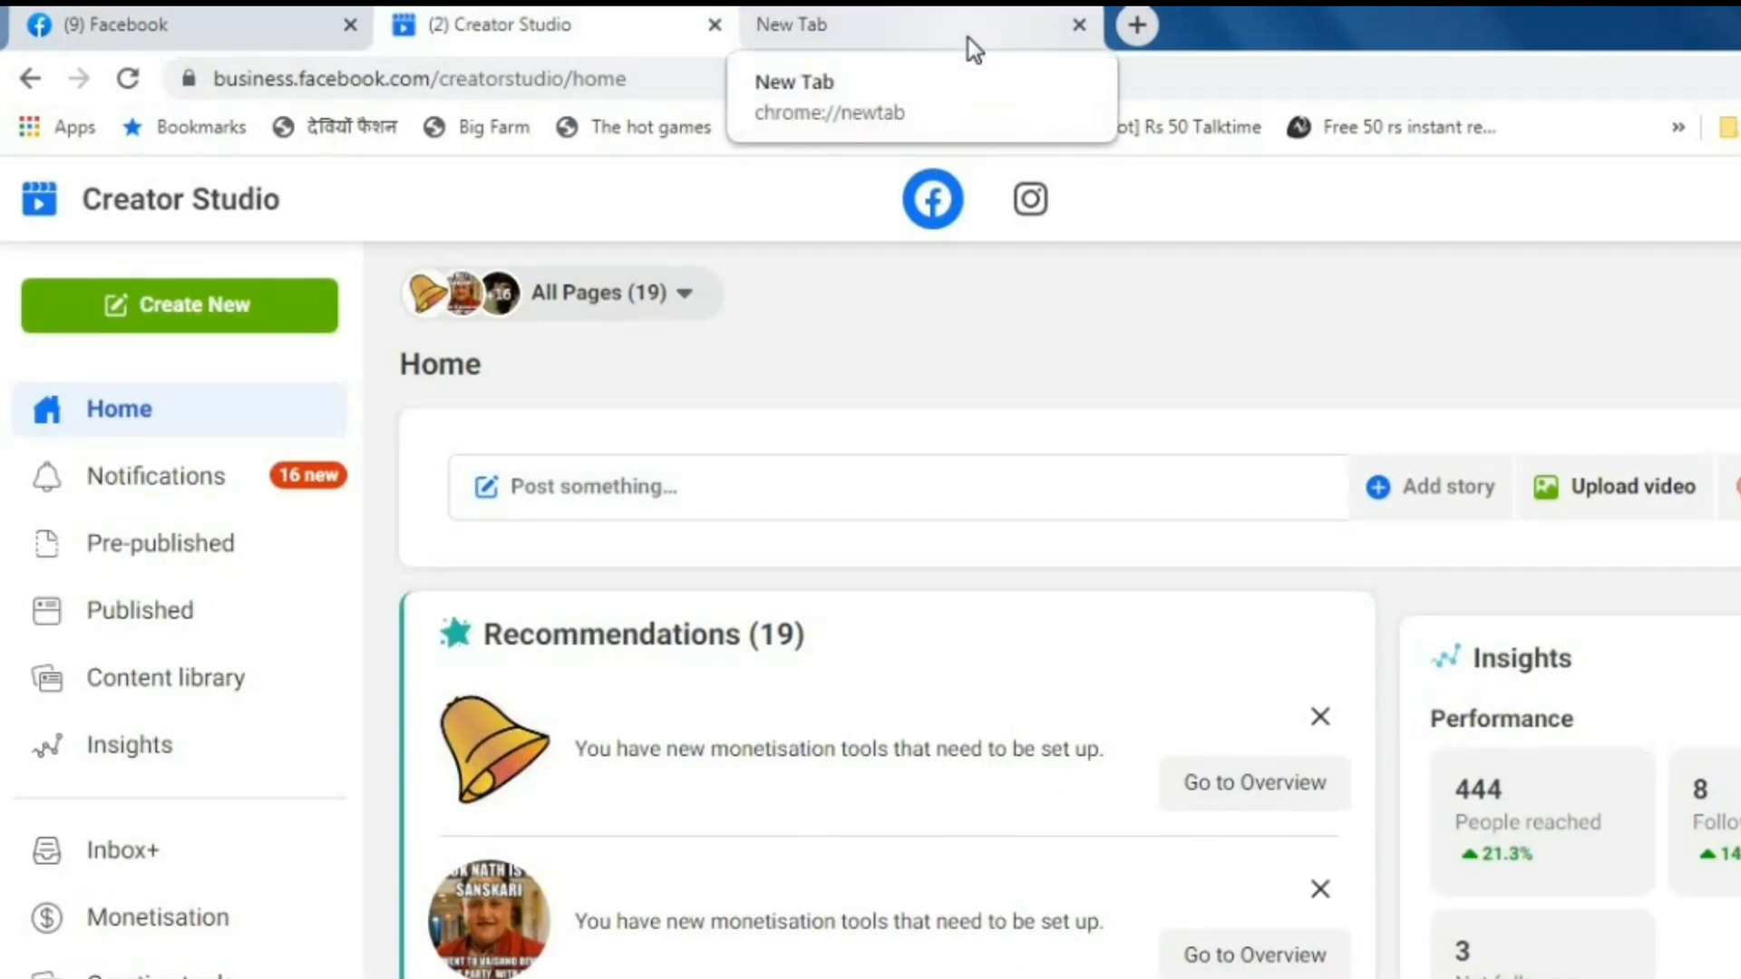